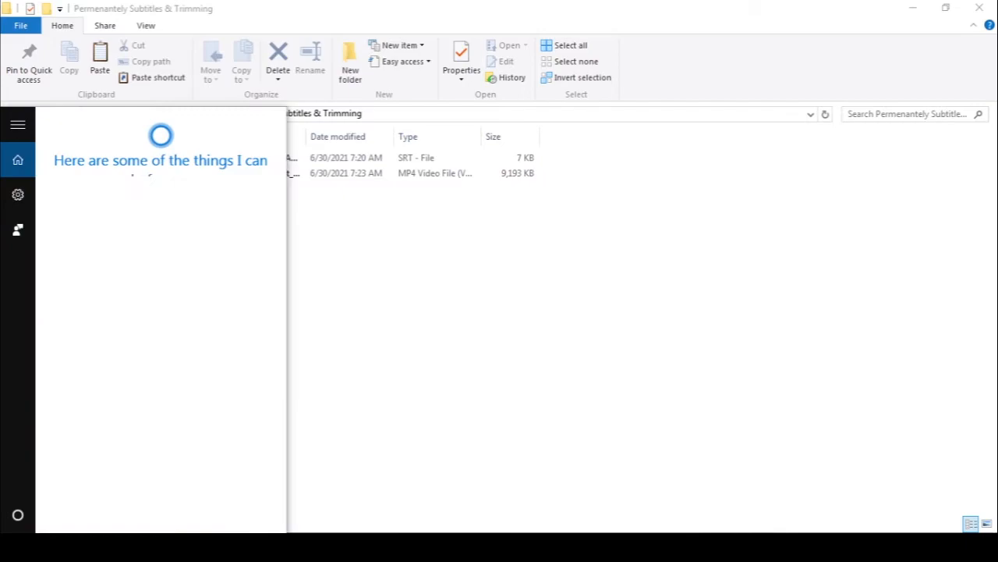
Step: Launch VLC media player from the Start menu
left_click(24, 36)
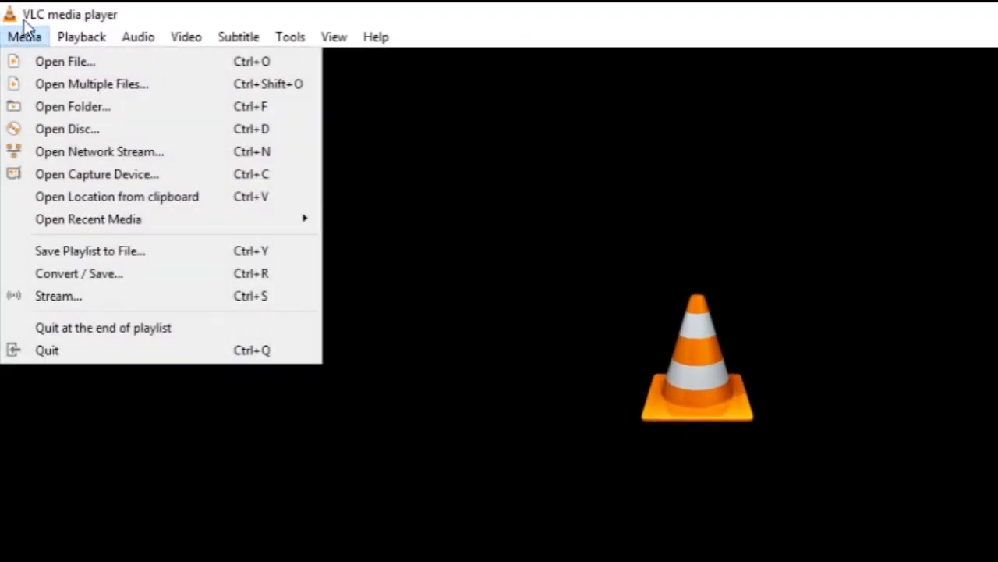
Step: Add the Ant Design icons MP4 from E:\Permenantely Subtitles & Trimming for conversion
left_click(65, 61)
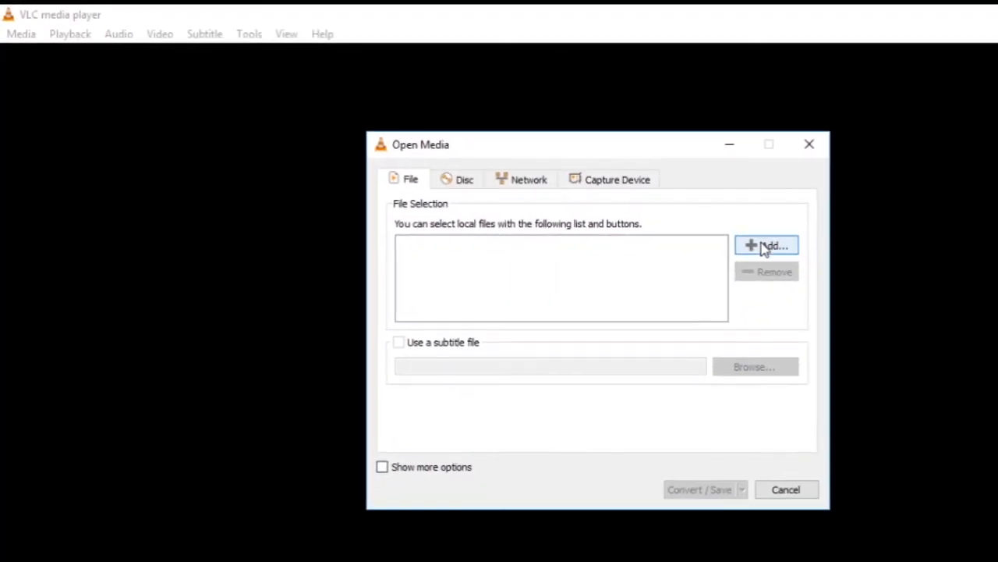
left_click(767, 245)
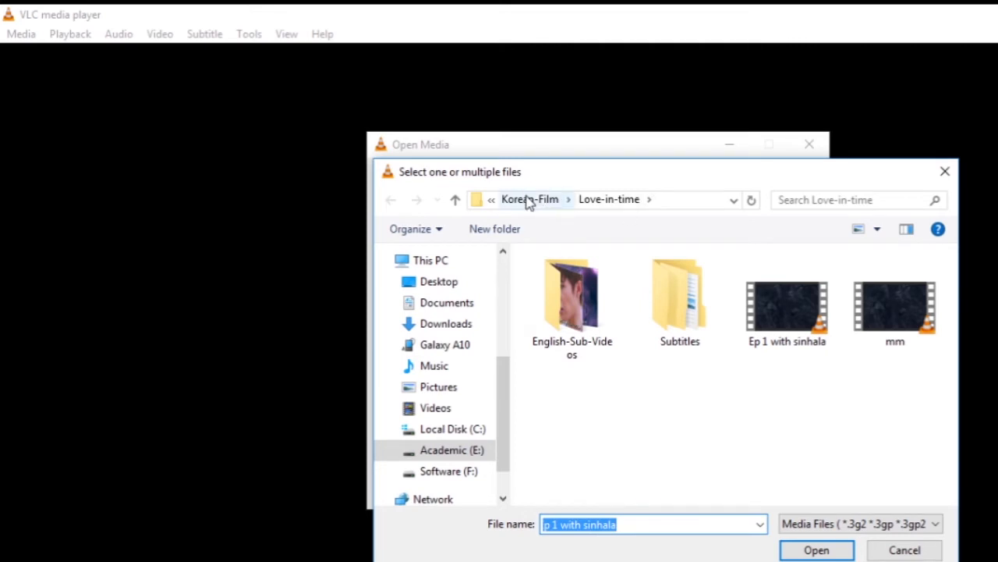
left_click(452, 450)
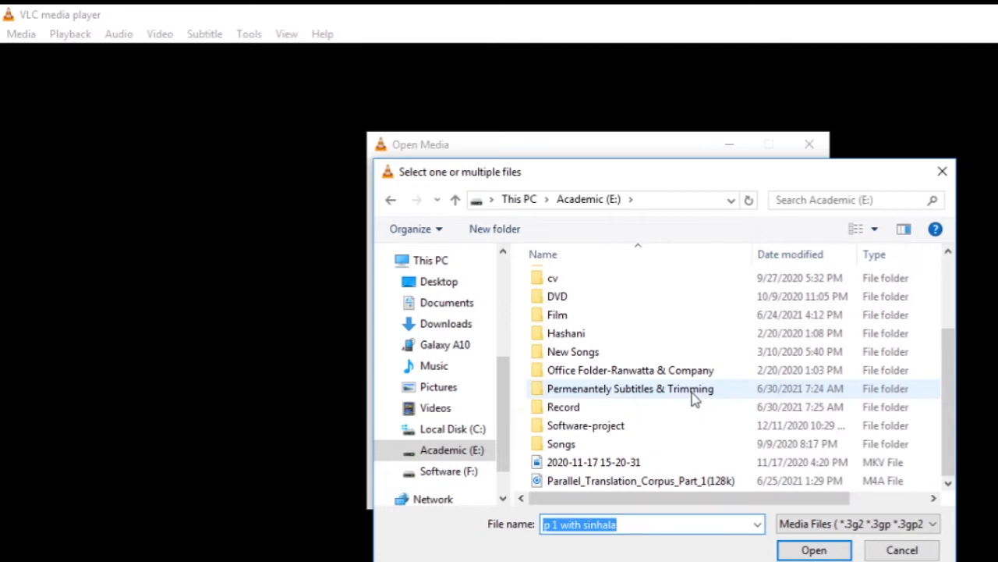
double_click(629, 388)
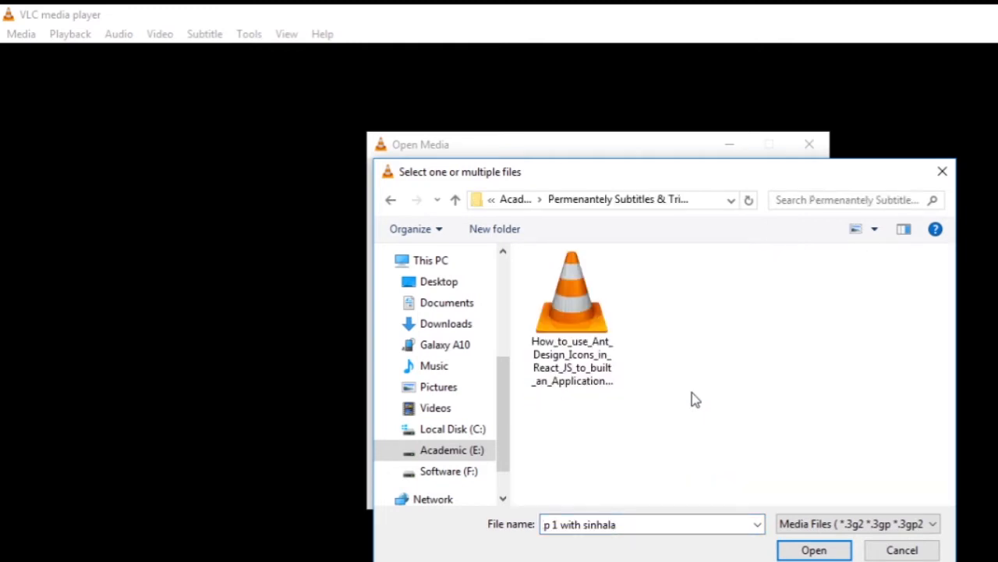
left_click(572, 300)
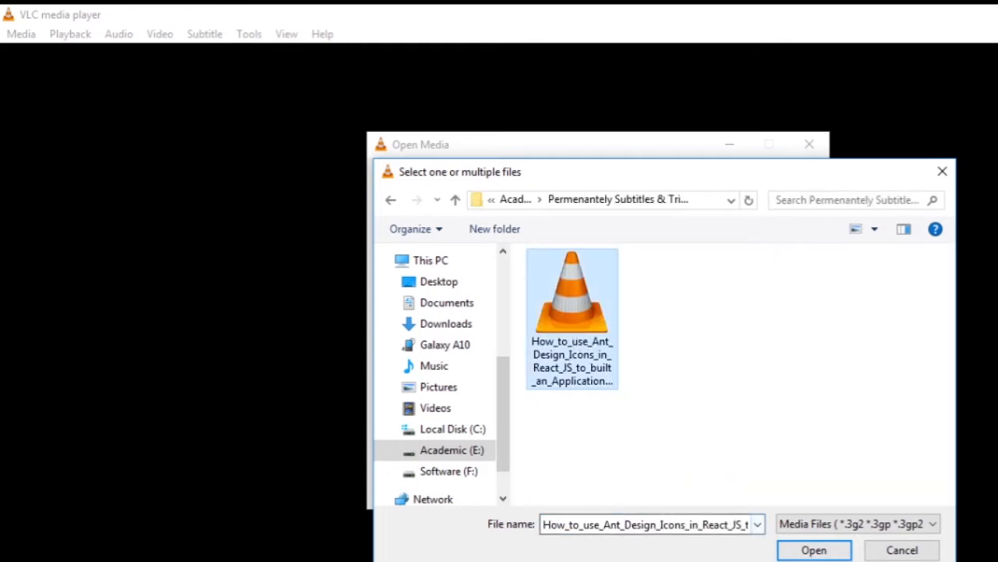
left_click(813, 549)
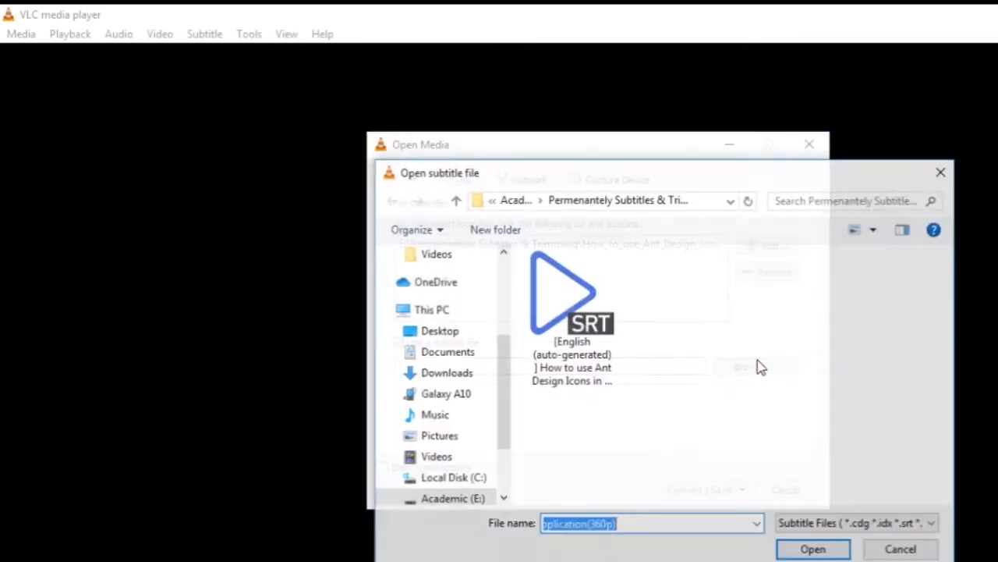
Step: Attach the English auto-generated .srt file as the video's subtitle file
left_click(572, 304)
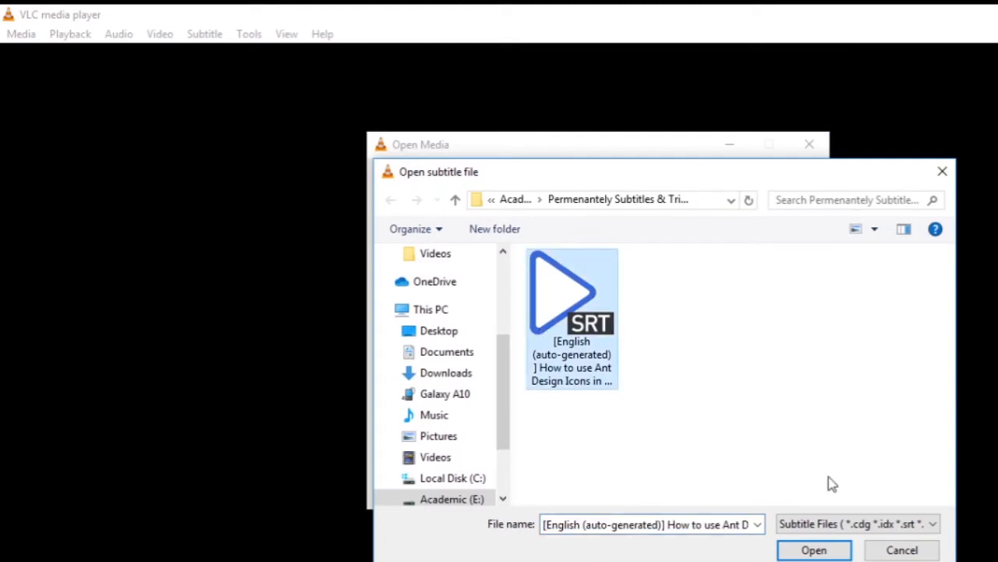
left_click(814, 549)
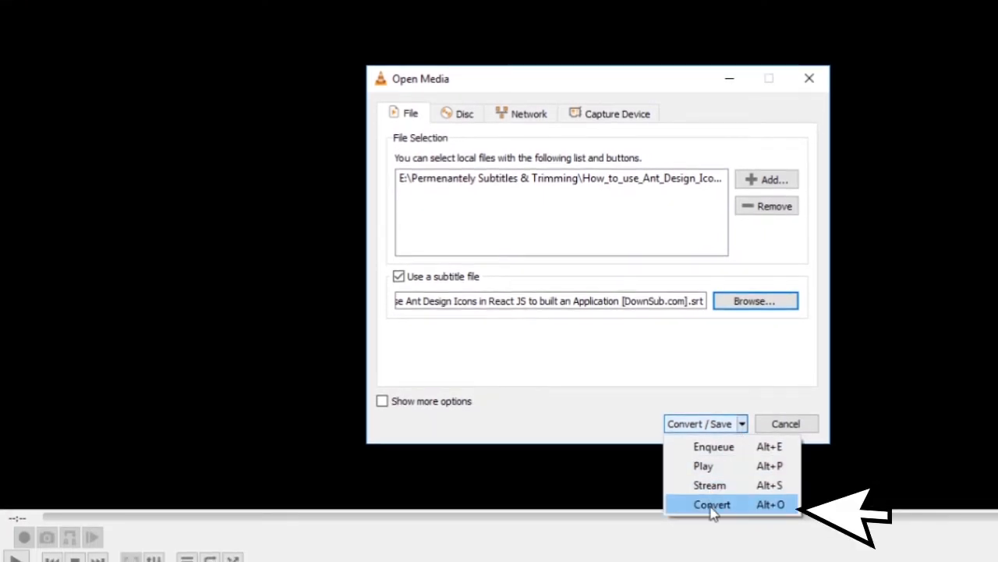
Step: Choose Convert to open the Convert window with the H.264 + MP3 (TS) profile
left_click(711, 504)
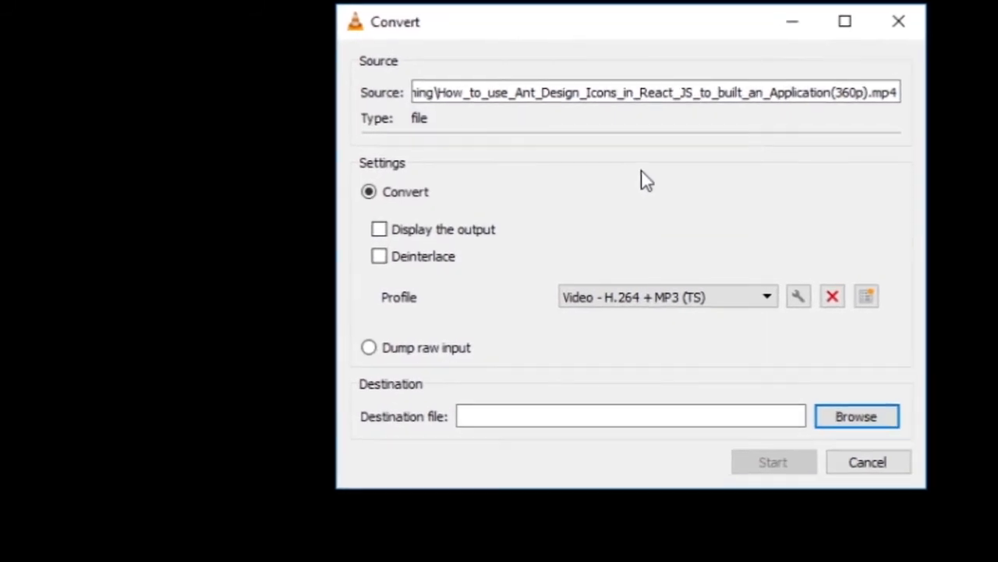
mouse_move(756, 242)
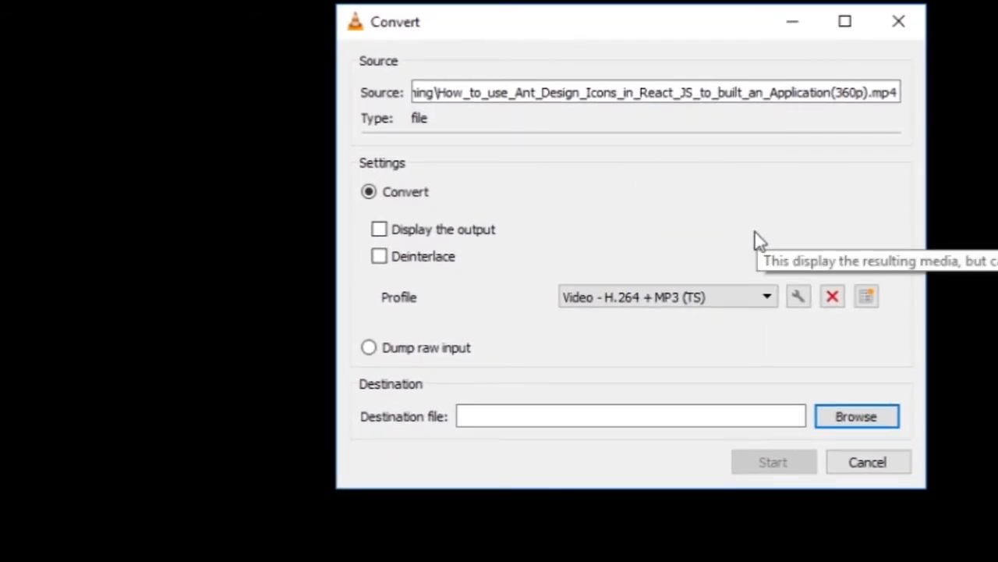
left_click(667, 296)
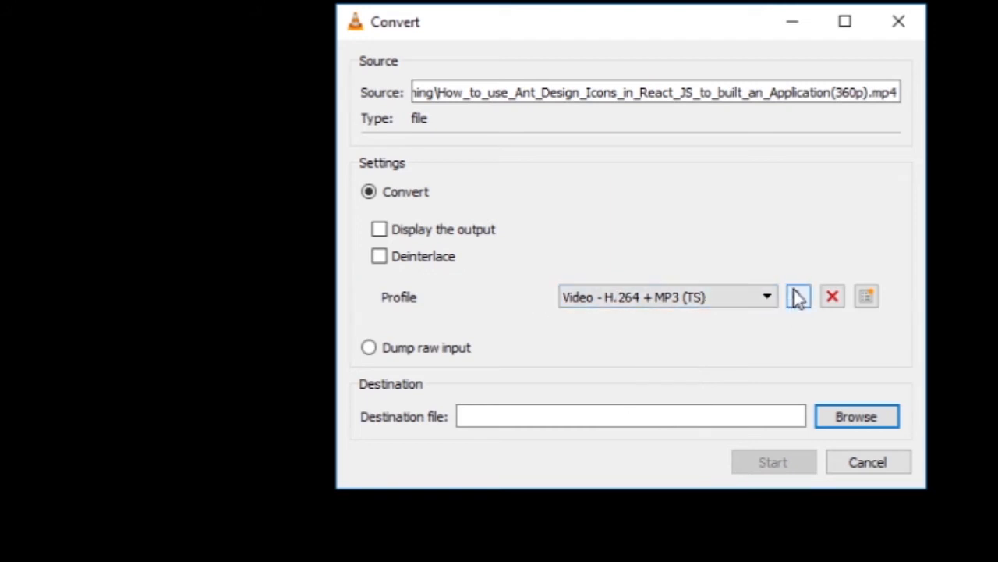
mouse_move(797, 296)
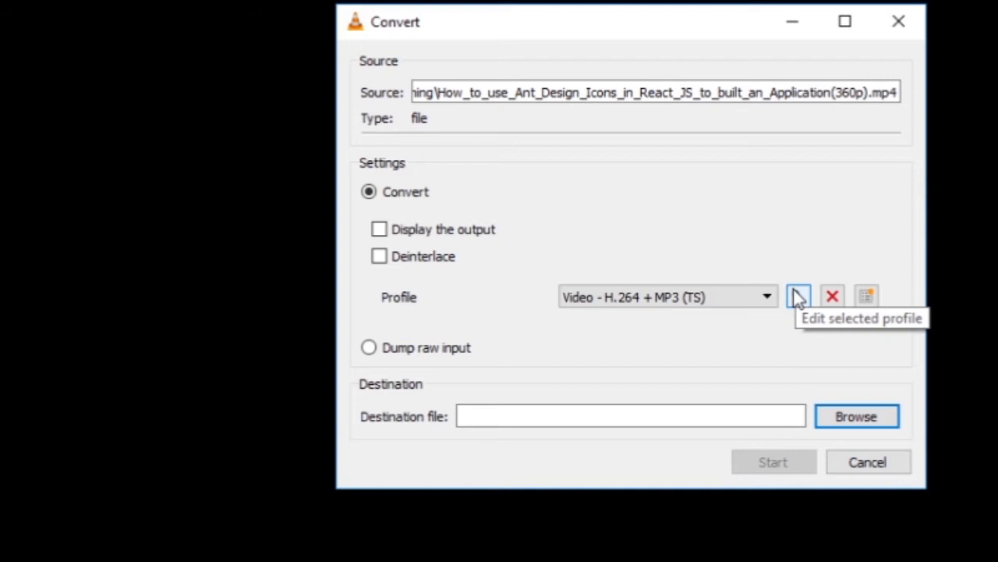
Step: Edit the H.264 + MP3 (TS) profile for MP4/MOV with overlaid subtitles, and save it
left_click(798, 296)
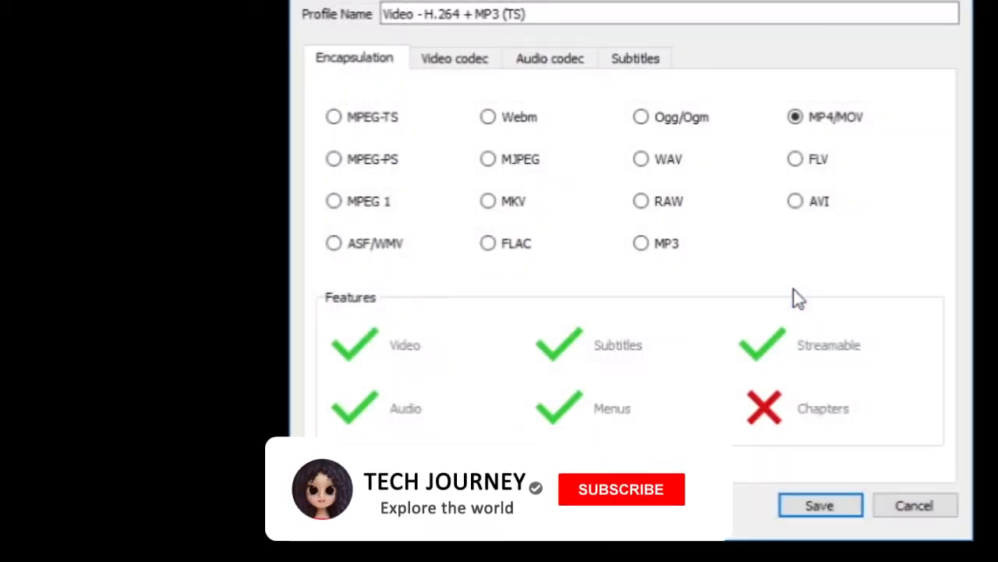
left_click(621, 489)
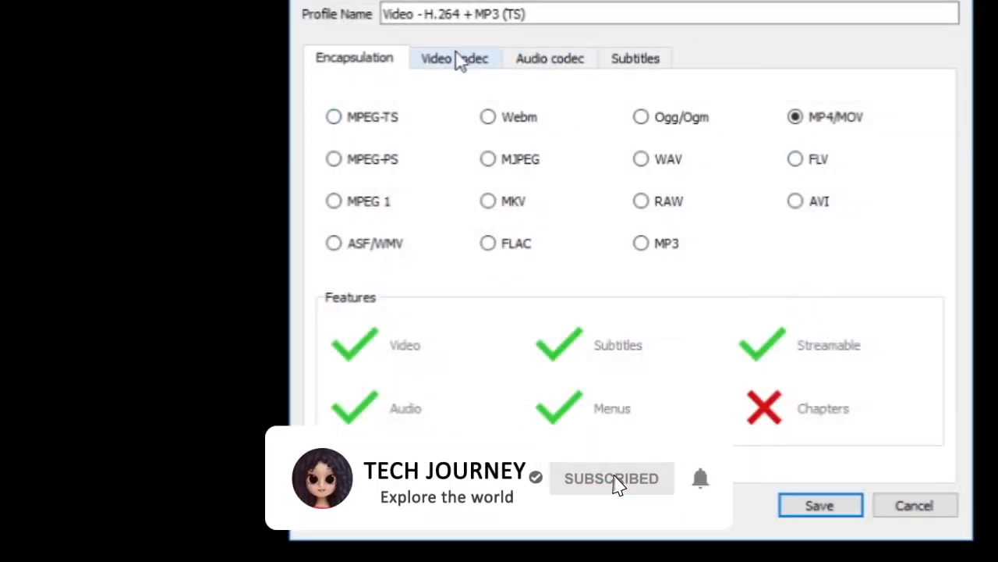
left_click(550, 58)
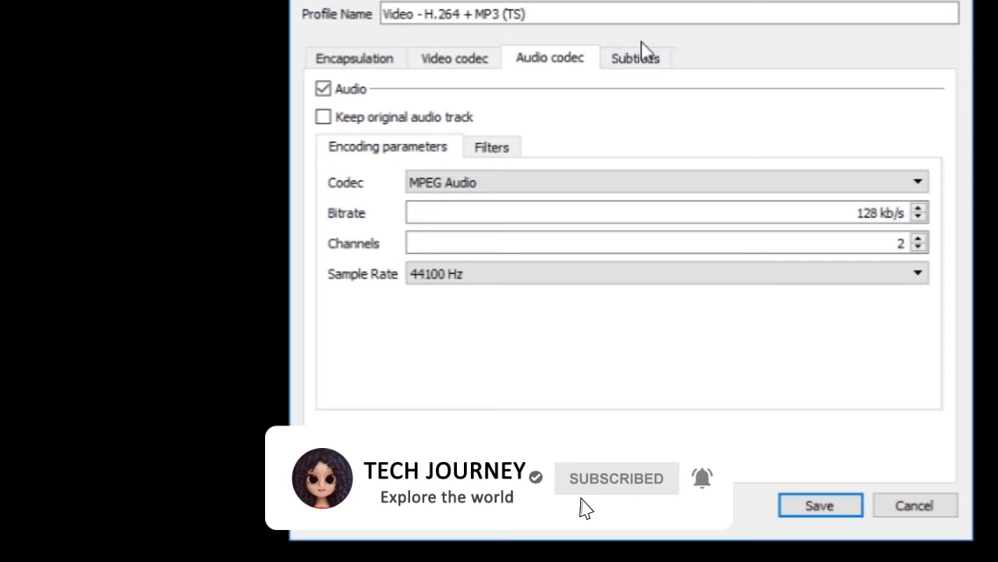
left_click(635, 57)
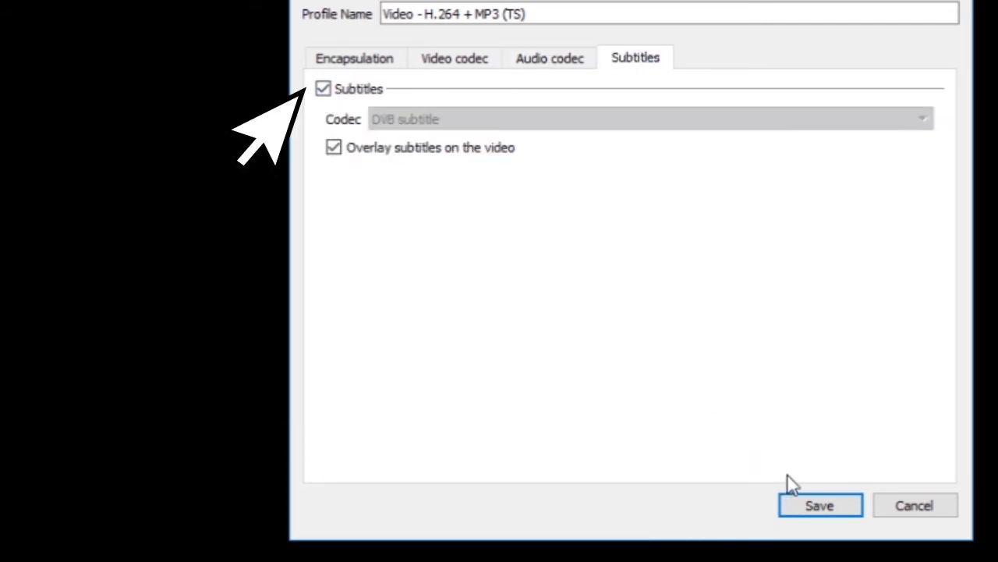
left_click(819, 505)
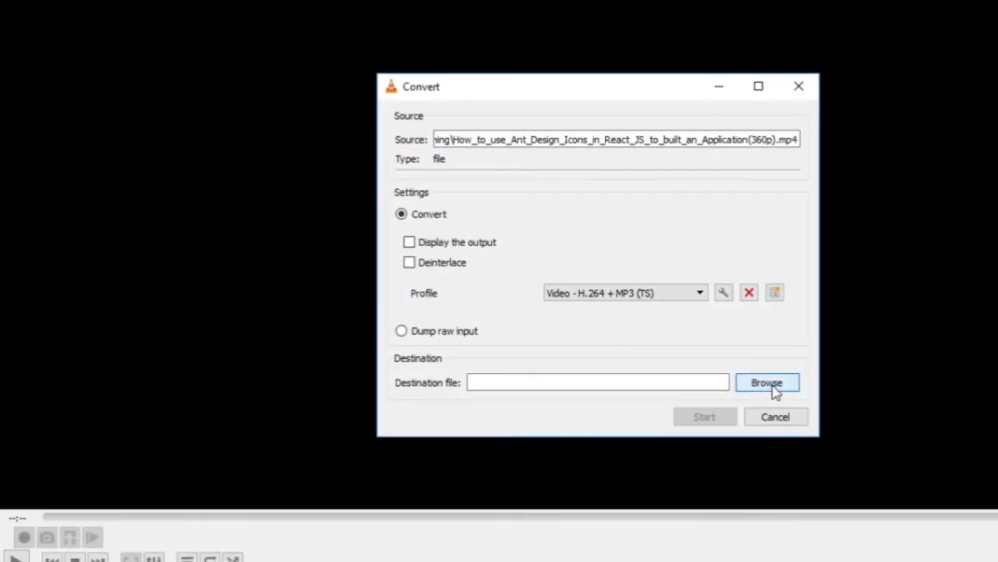
Step: Set the destination file to 'With Sub' and start the conversion
left_click(767, 382)
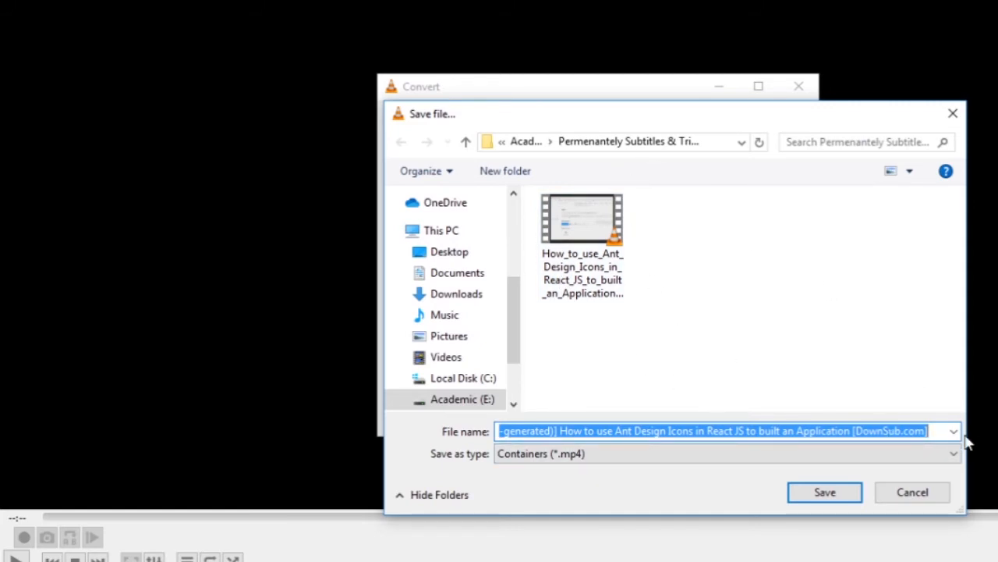
type("With Sub")
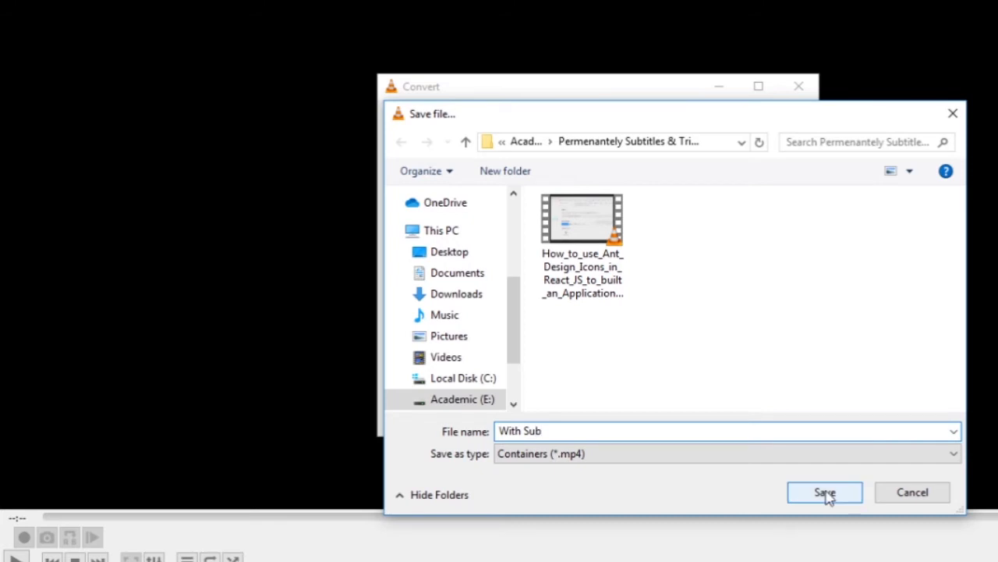
left_click(824, 492)
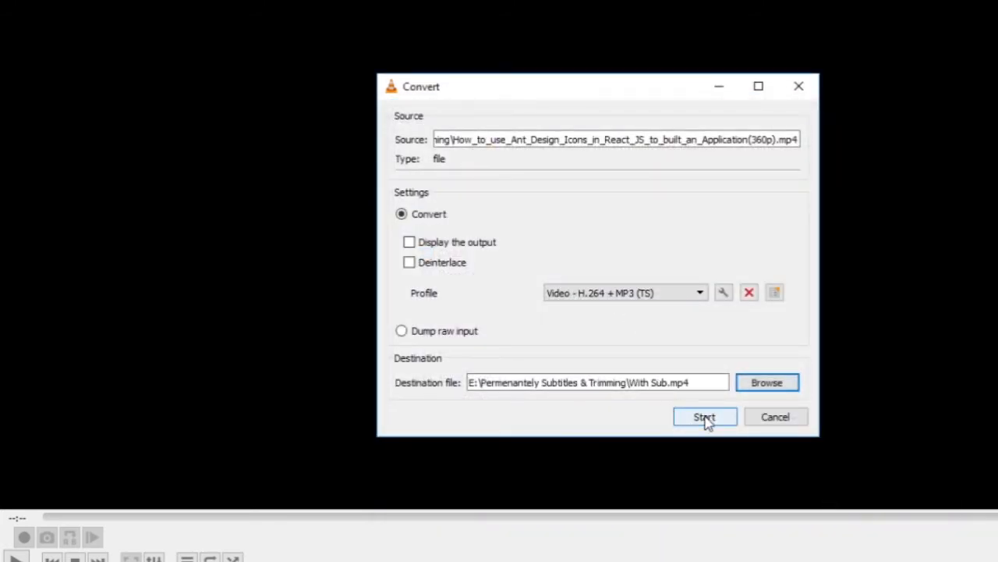
left_click(705, 417)
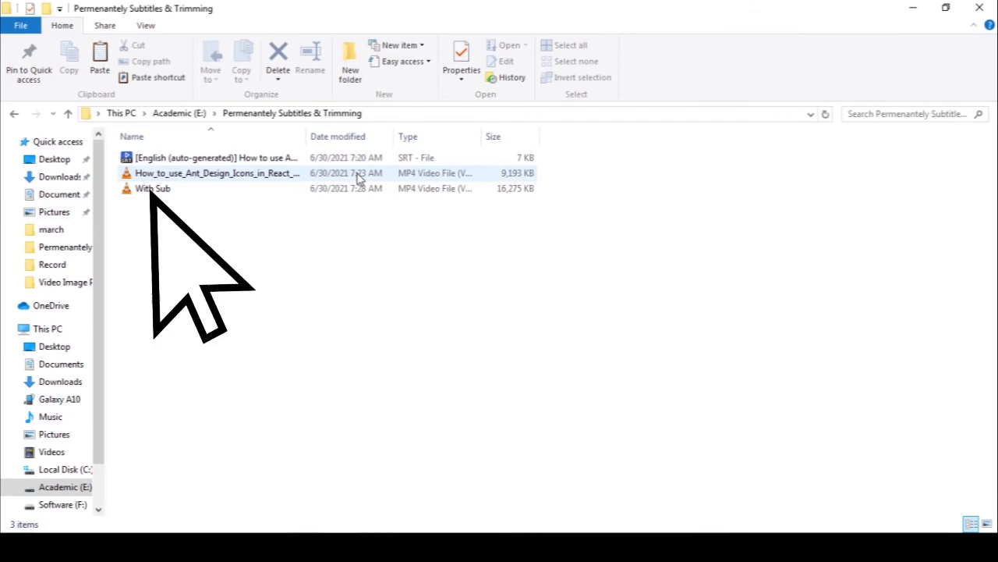
Step: Play the 'With Sub' MP4 from the project folder, showing burned-in subtitles
left_click(219, 172)
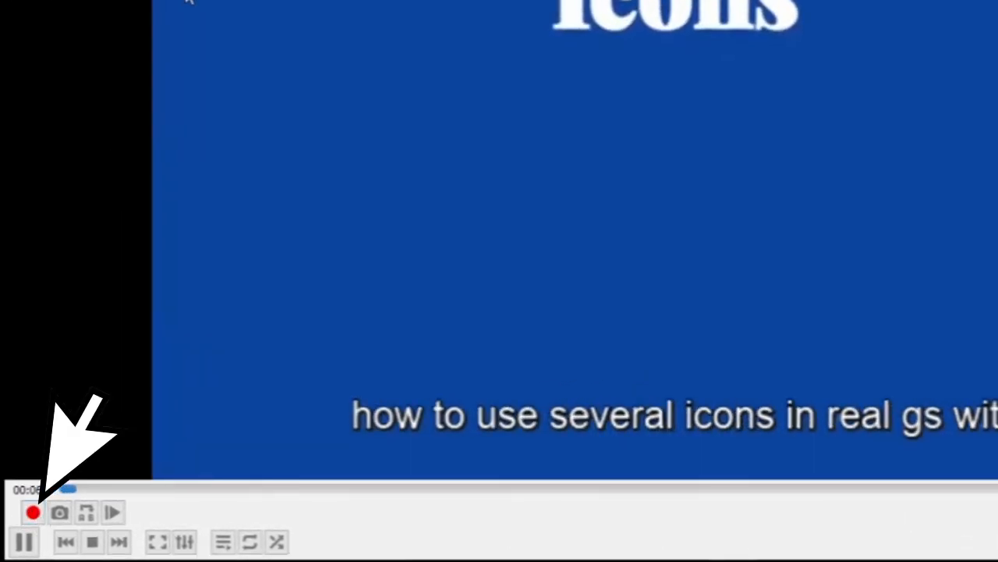
Step: Record a clip of the playing With Sub video using the Record button
left_click(261, 10)
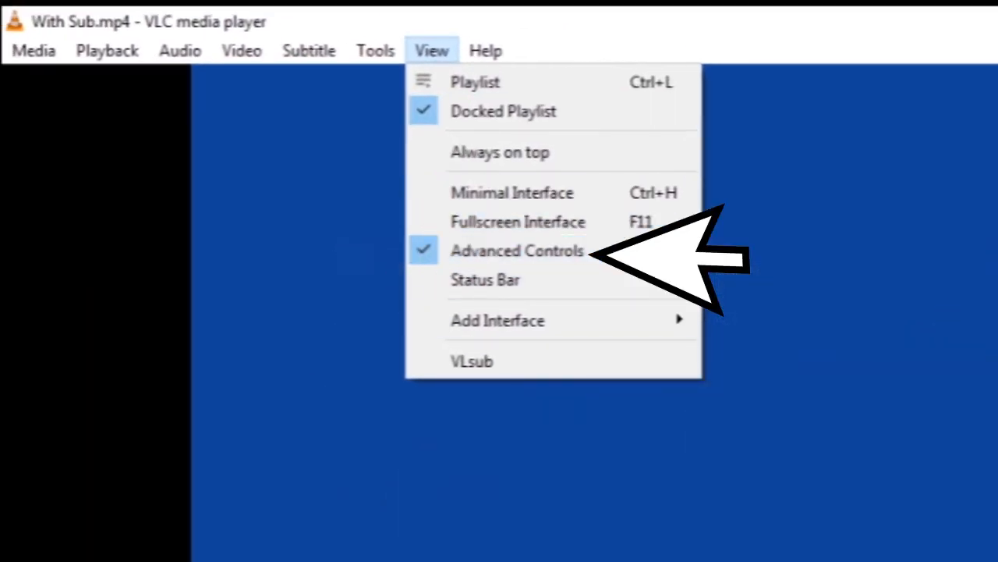
left_click(517, 250)
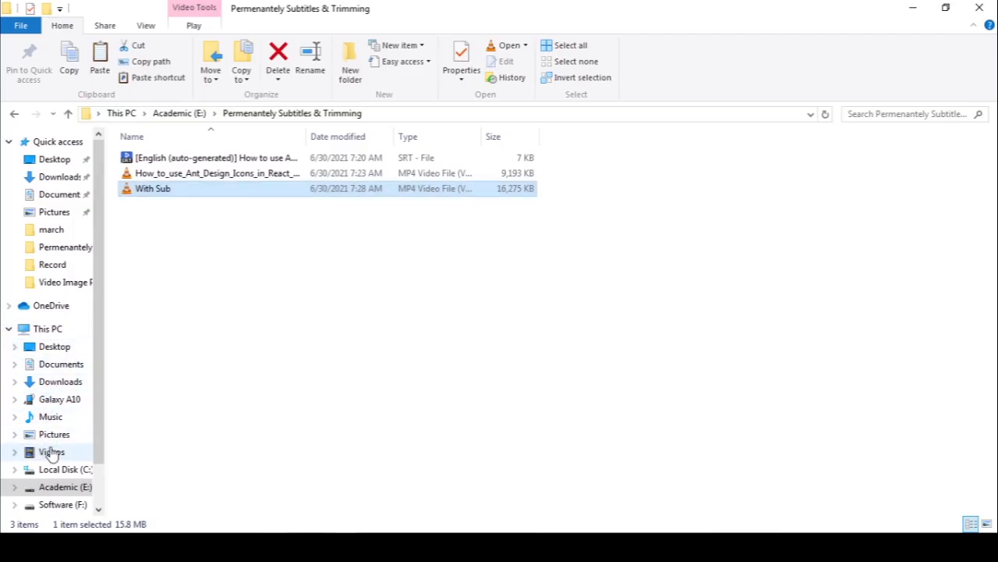
Step: Play the 21-second vlc-record TS clip from the Videos folder in VLC
left_click(51, 452)
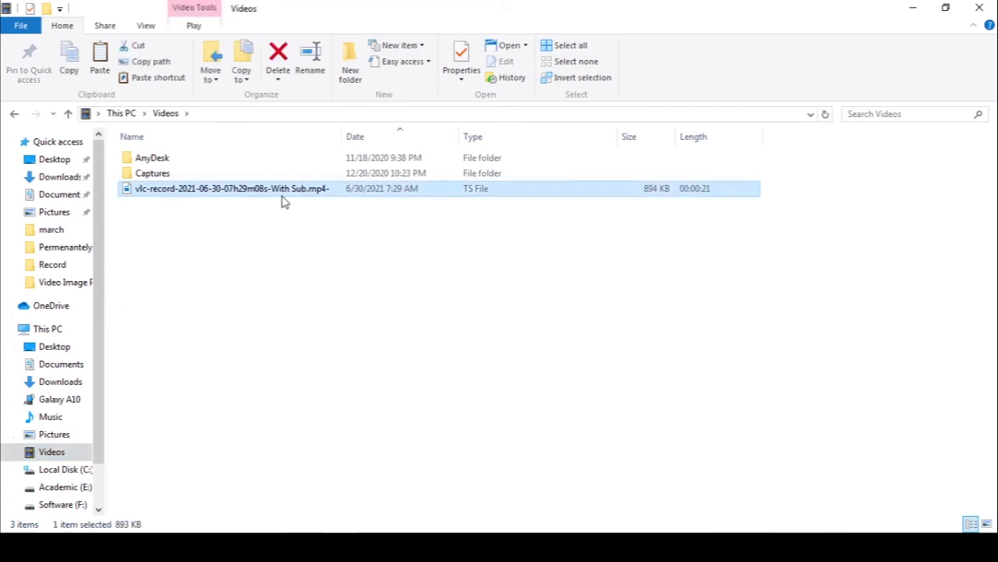
double_click(232, 188)
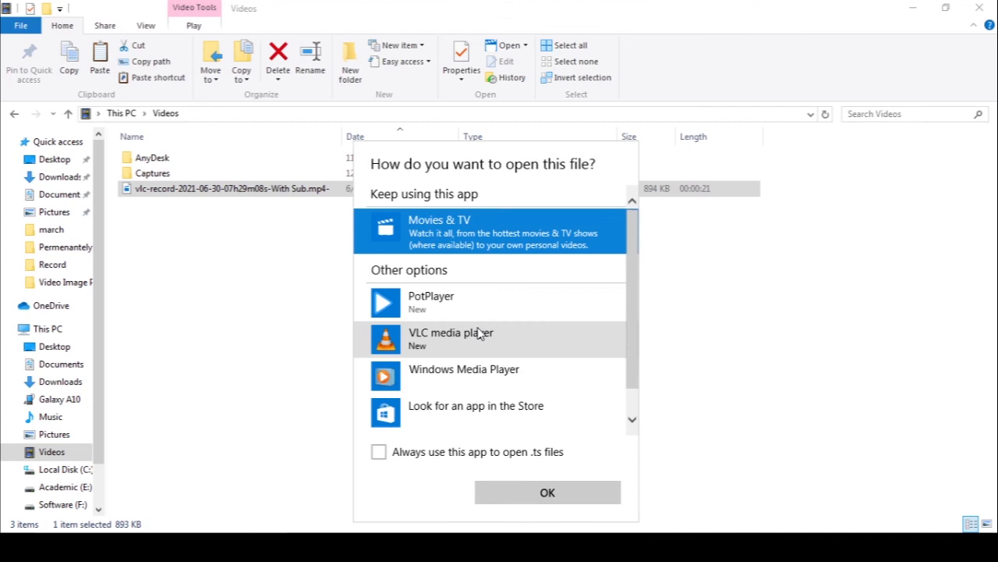
left_click(547, 492)
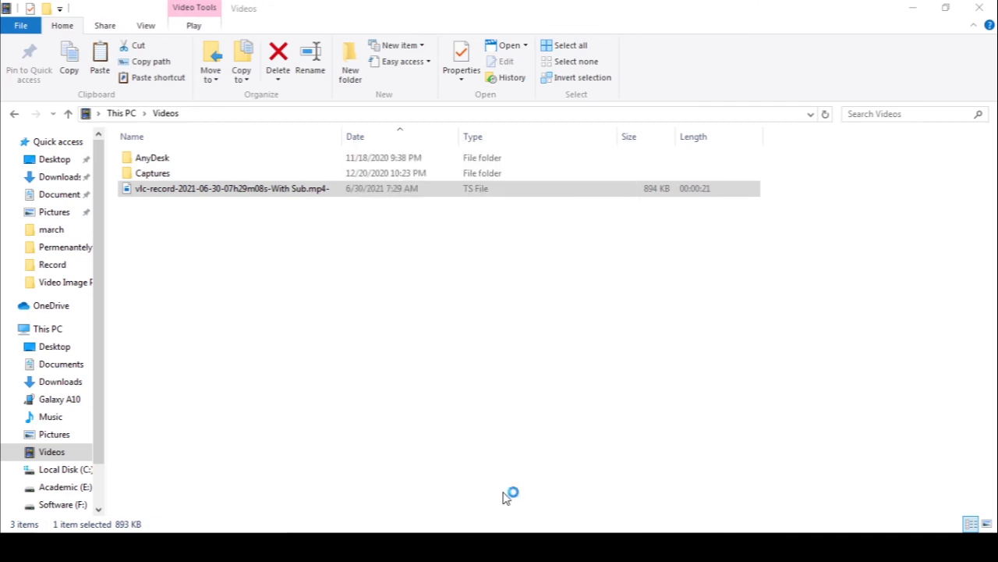
double_click(231, 188)
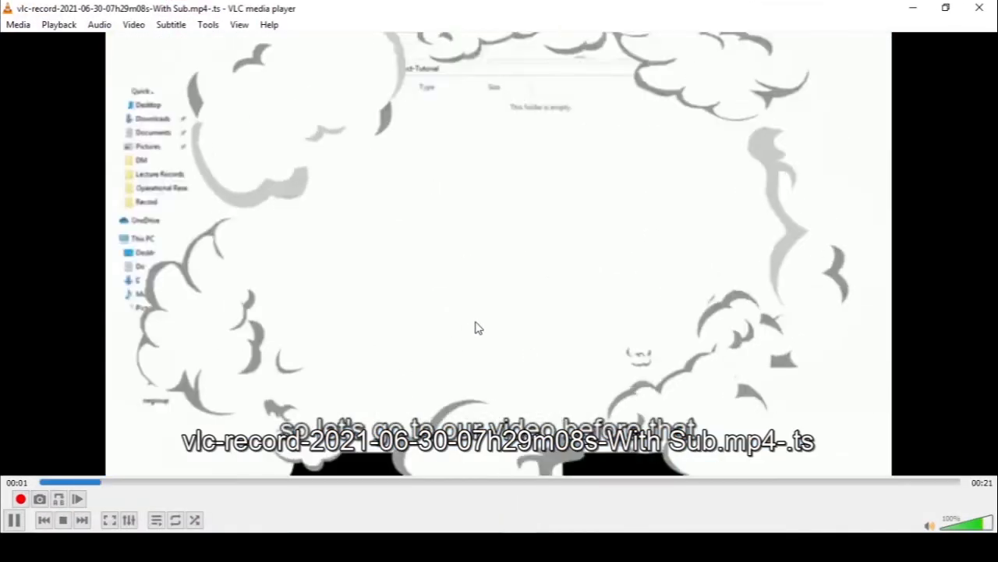